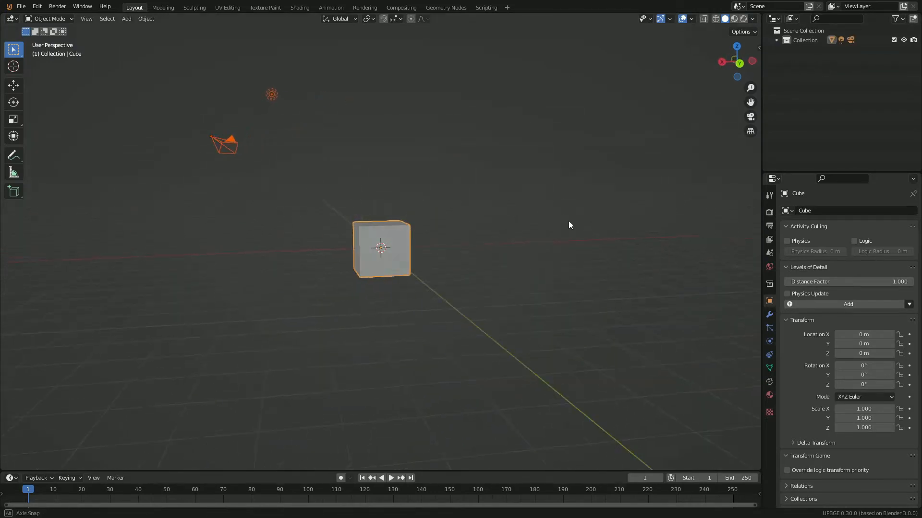
Delete the default cube, add a scaled-up plane, and edit its material base colour
left_click_drag(569, 225, 541, 228)
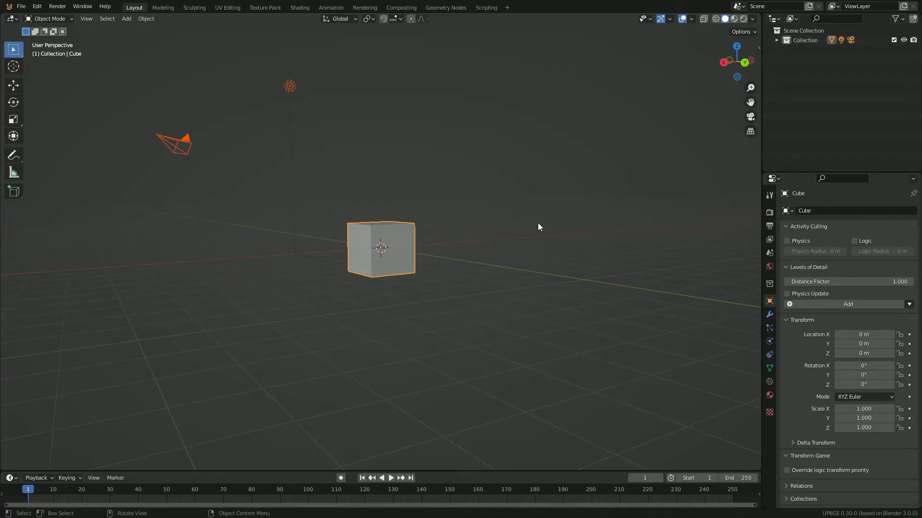
left_click_drag(537, 227, 357, 262)
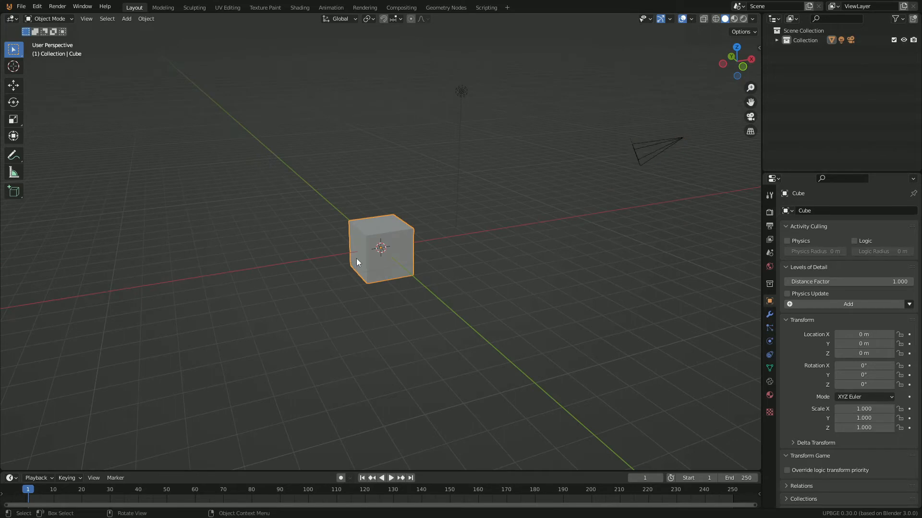
key("x")
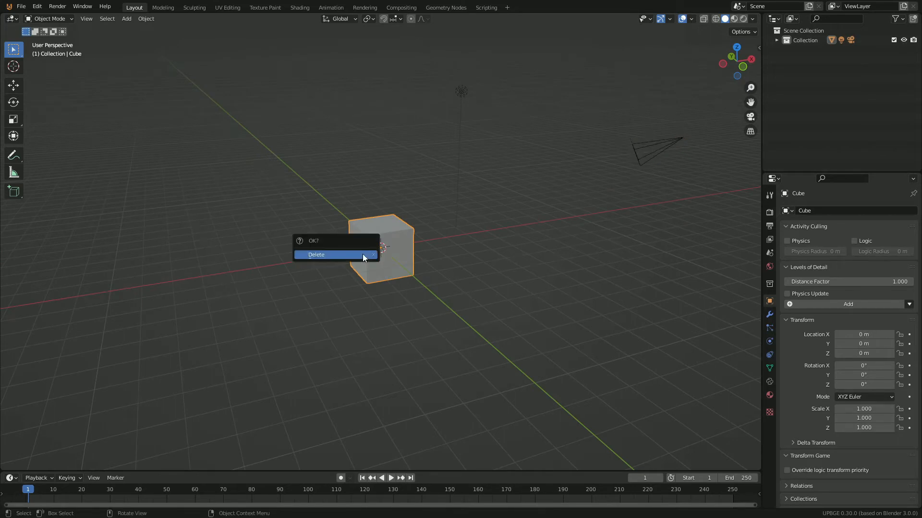
left_click(316, 254)
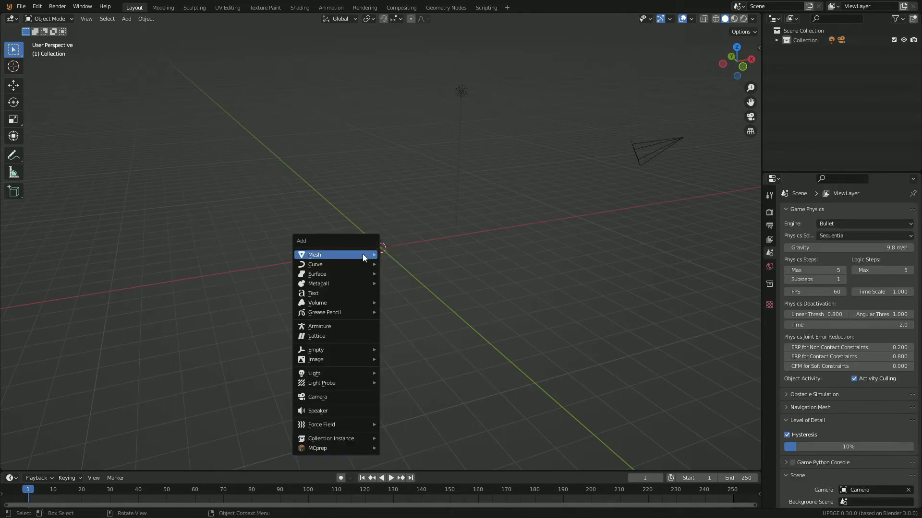
left_click(314, 254)
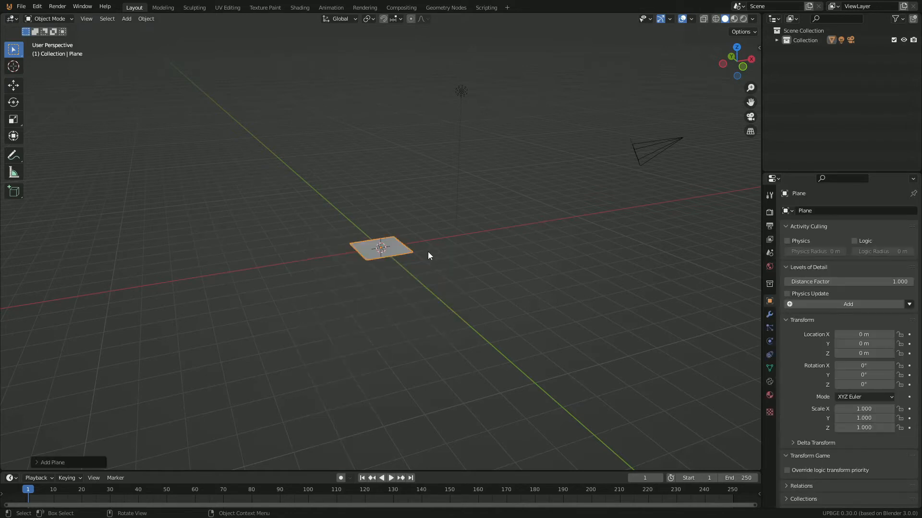
key("s")
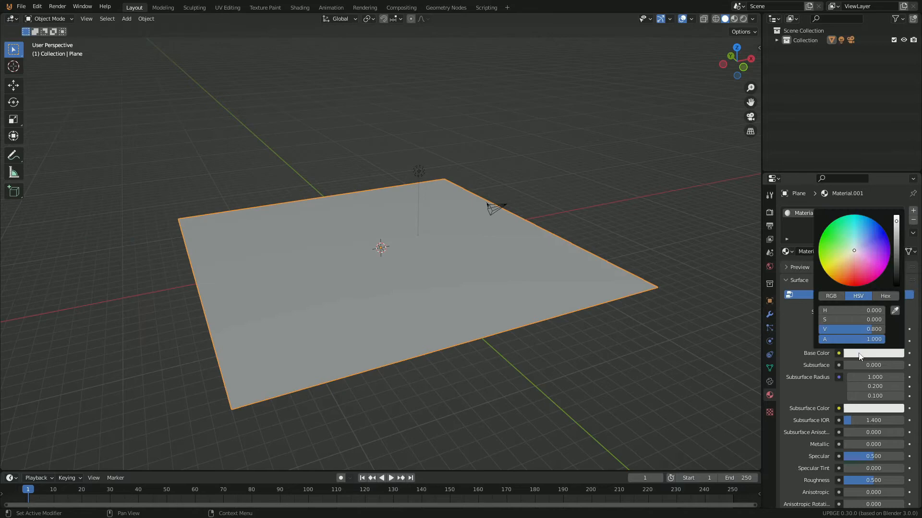
left_click(853, 256)
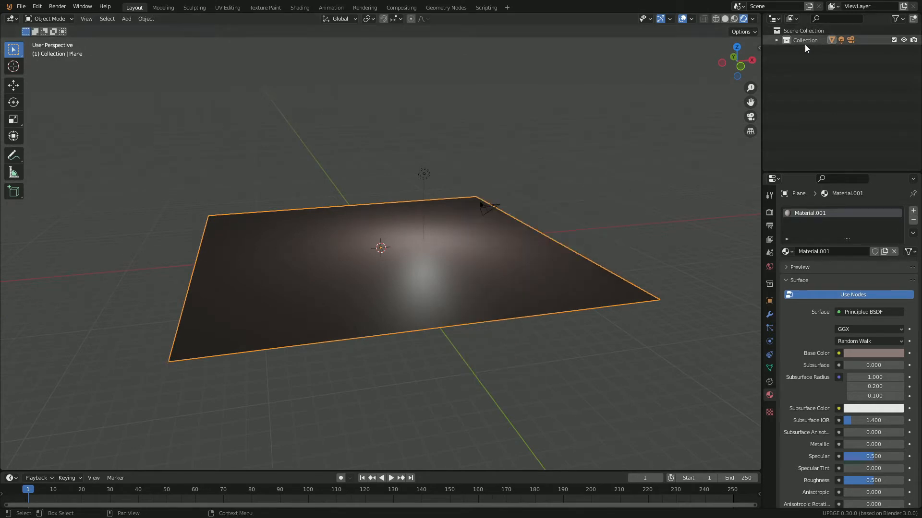
Expand the collection holding camera, light and plane, and rename it 'scene main'
left_click(778, 40)
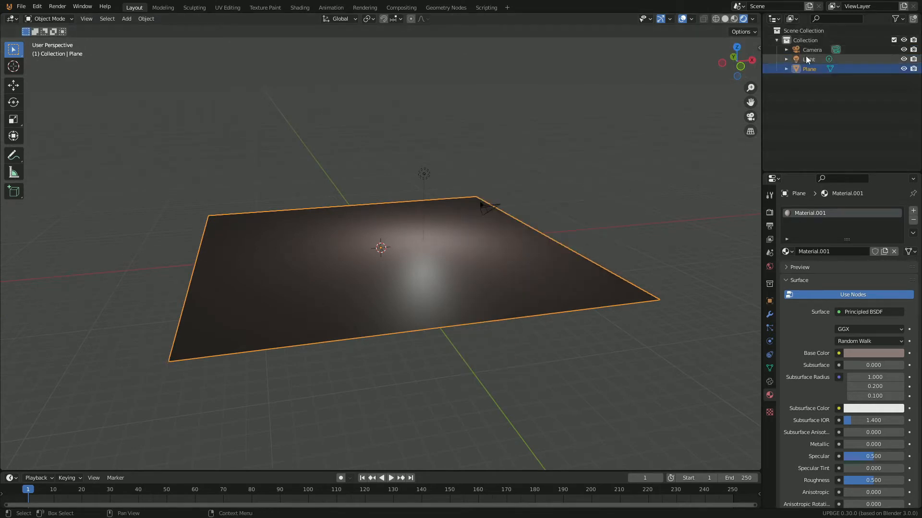
left_click(812, 49)
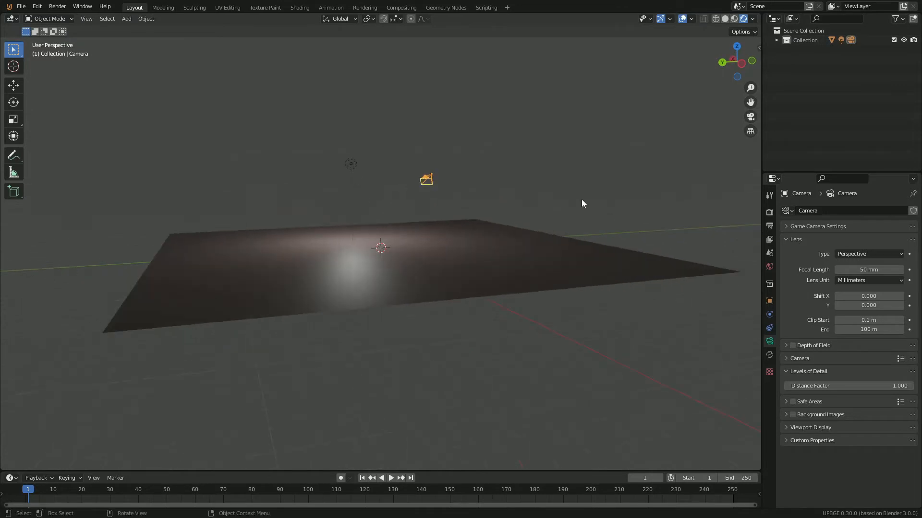
double_click(804, 39)
type("scene main")
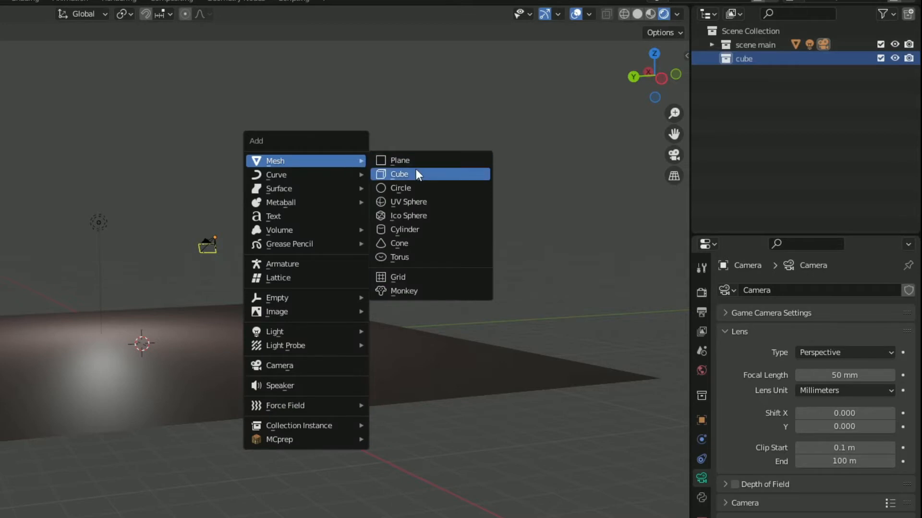
Add a cube to the 'cube' collection and set its physics type to Rigid Body
left_click(399, 173)
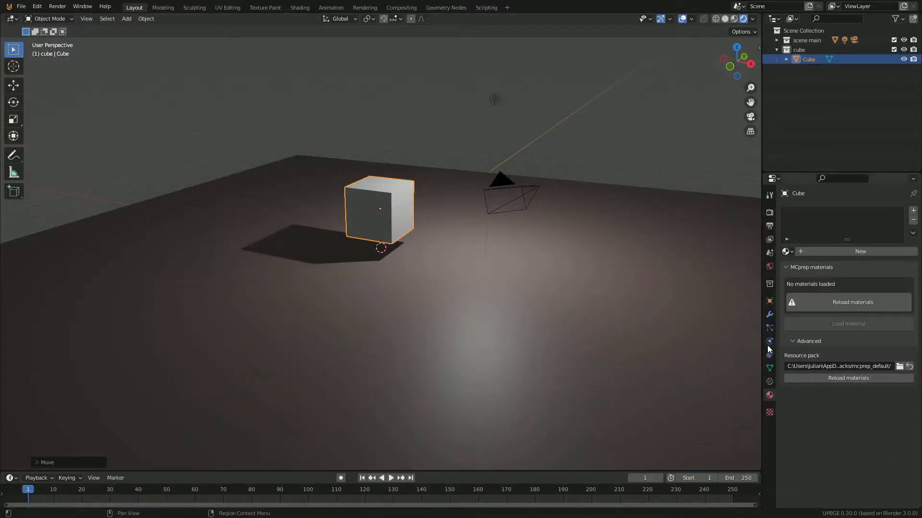
left_click(769, 341)
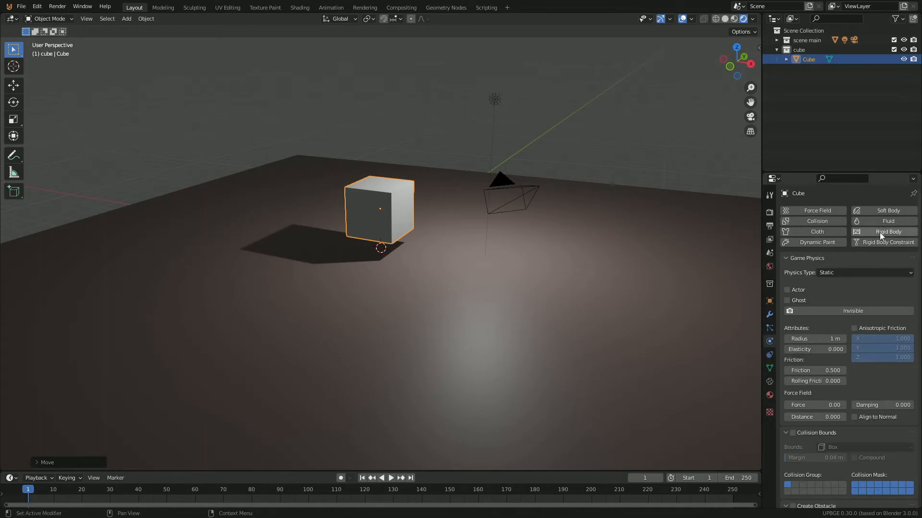
left_click(863, 272)
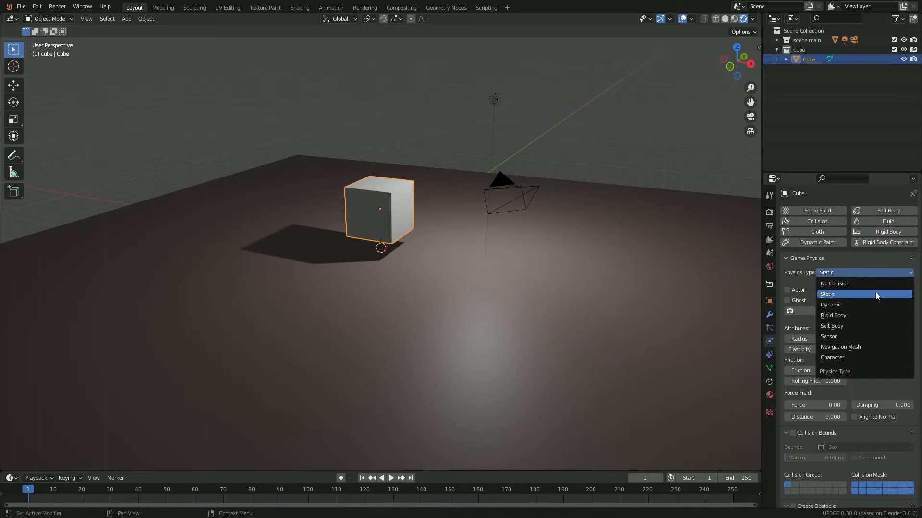
mouse_move(847, 357)
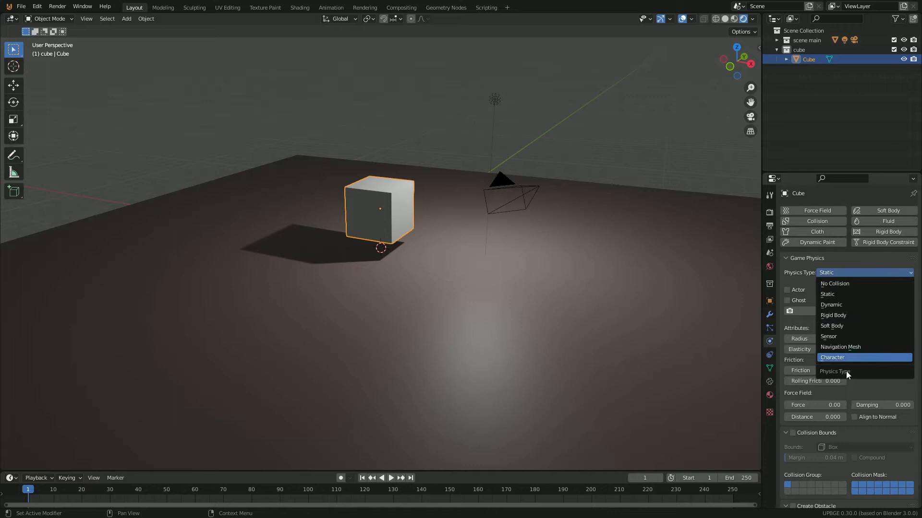
left_click(833, 315)
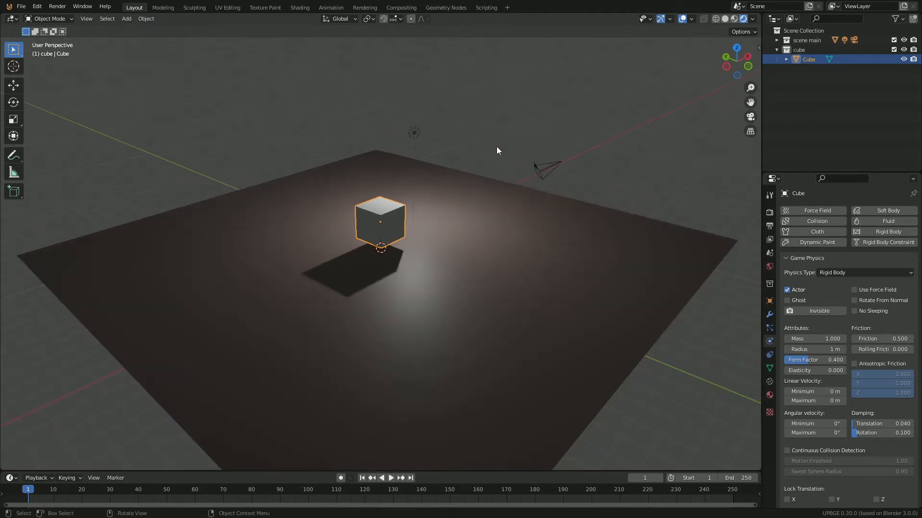
mouse_move(566, 163)
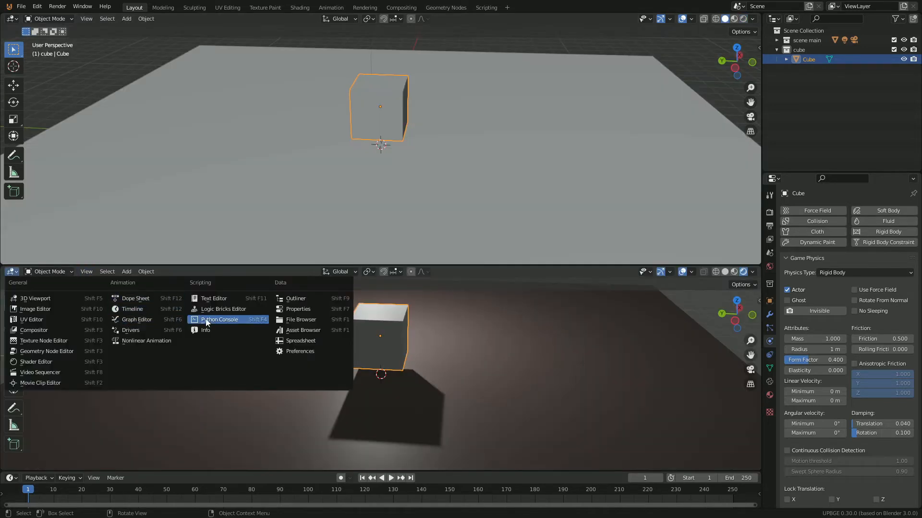
Link an Always (Tap) sensor, And controller and Motion actuator with Force Z 500
left_click(223, 308)
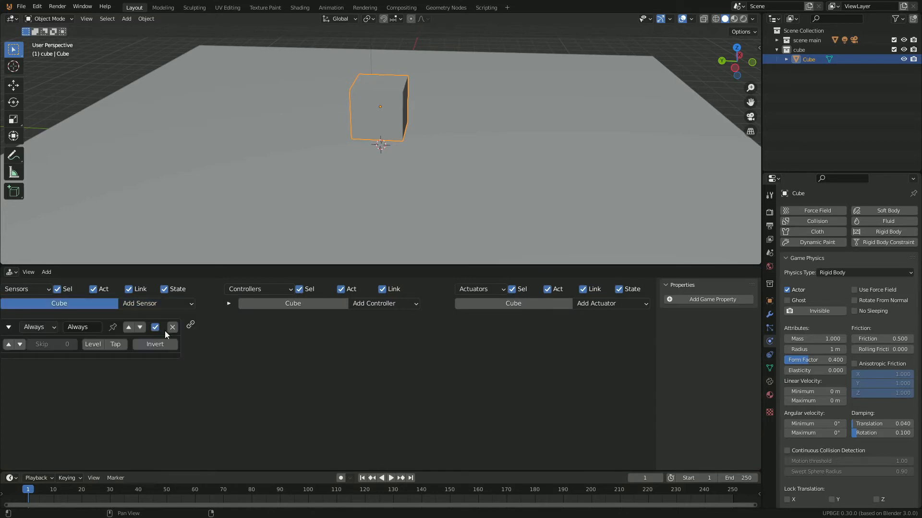
left_click(596, 304)
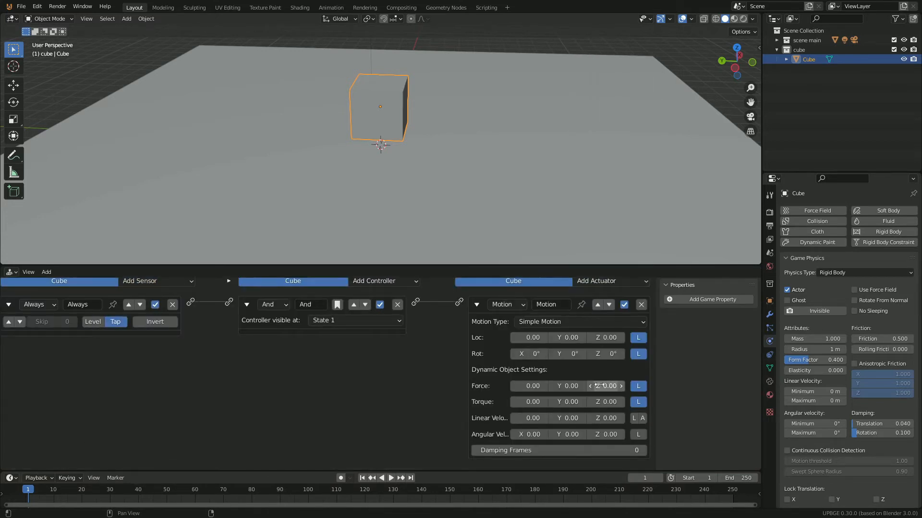
left_click(605, 386)
type("500")
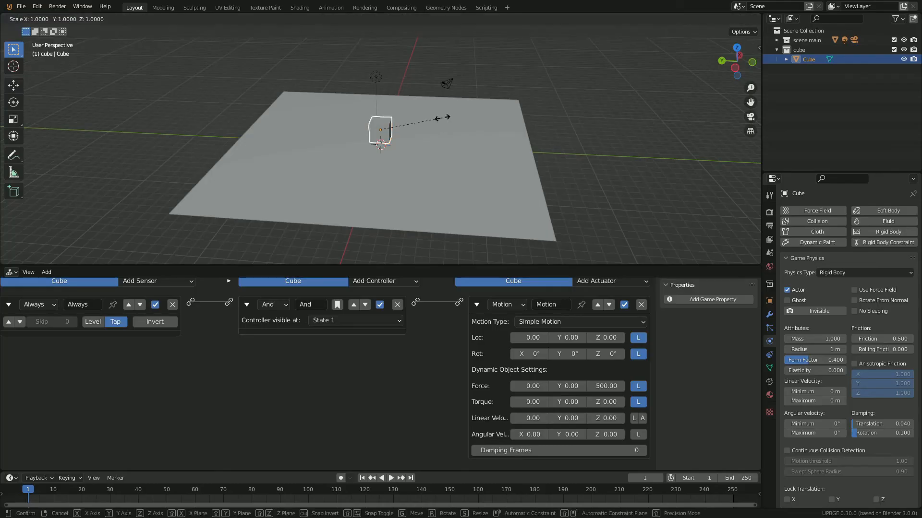
Scale the cube down and duplicate it into Cube.001 and Cube.002
key("z")
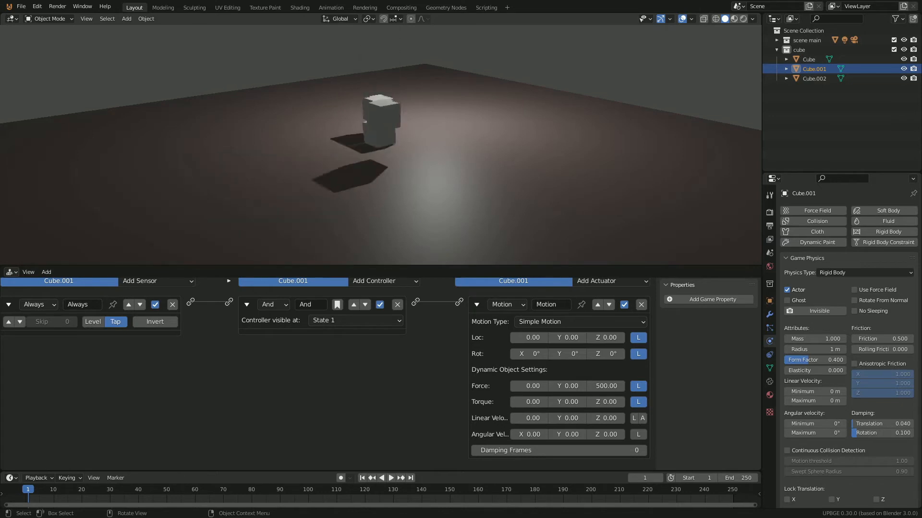
left_click(807, 59)
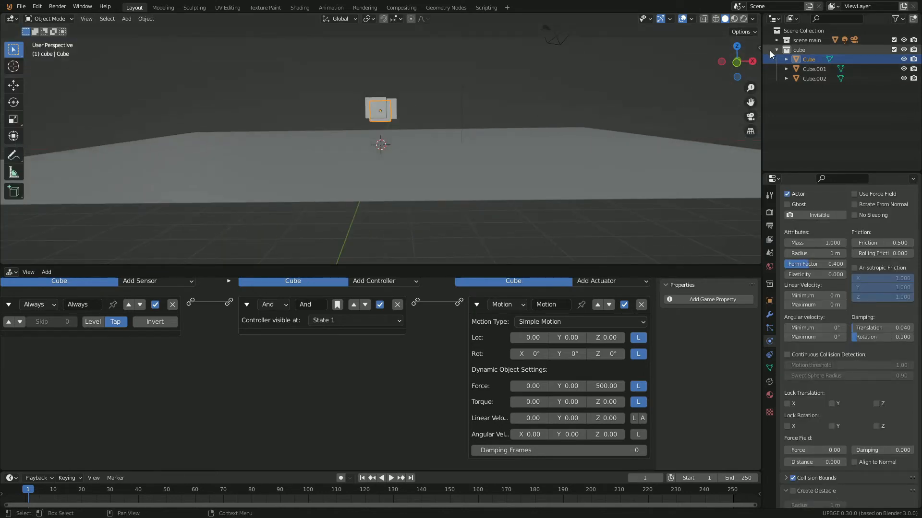
Collapse the 'cube' collection and exclude it from the view layer
left_click(777, 50)
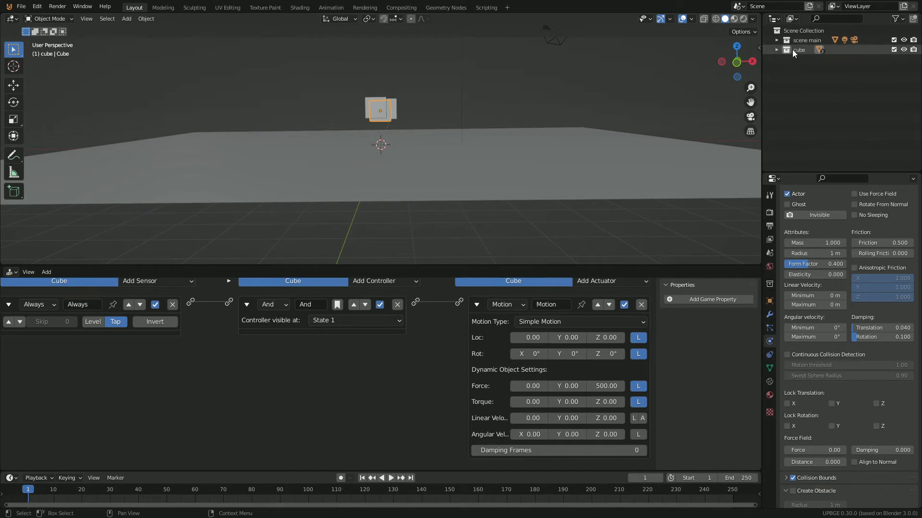
left_click(798, 49)
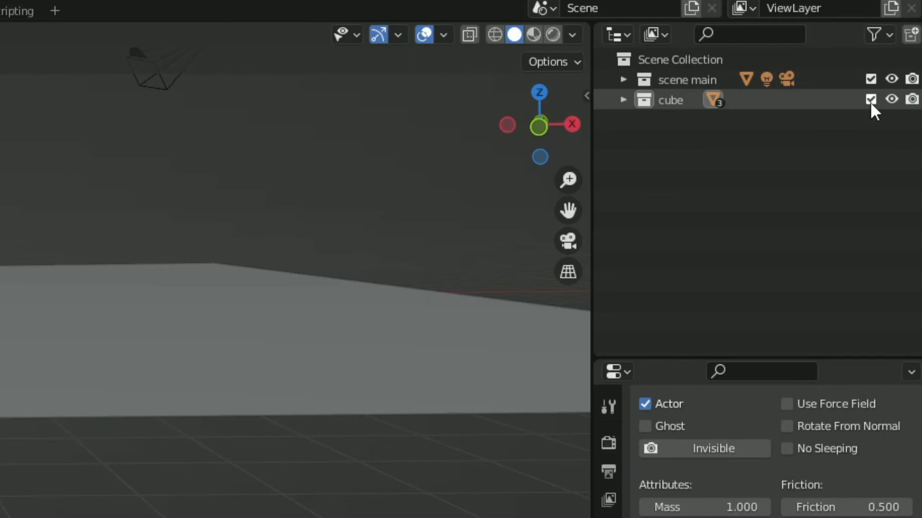
left_click(871, 98)
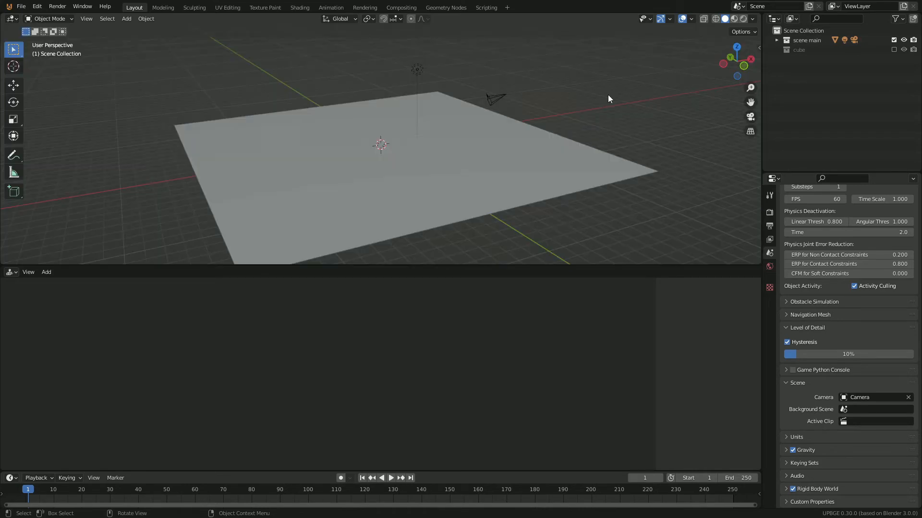
left_click(799, 49)
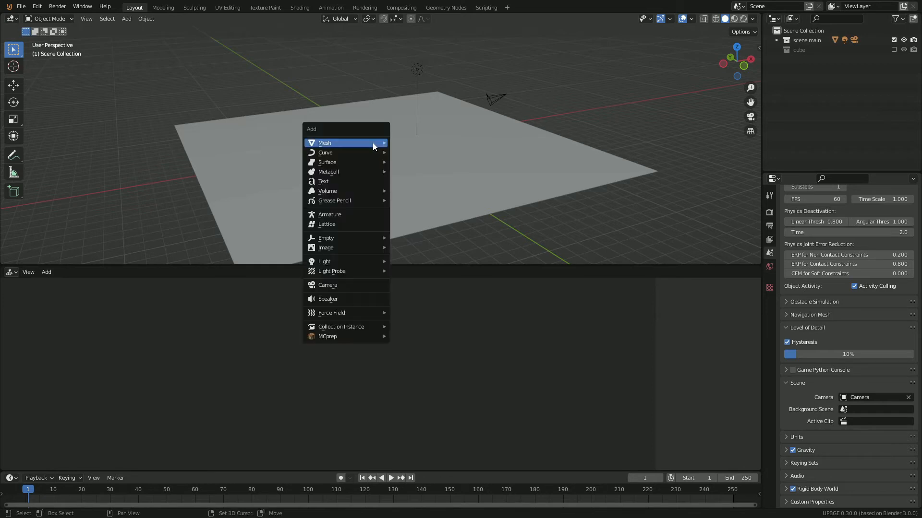
mouse_move(349, 336)
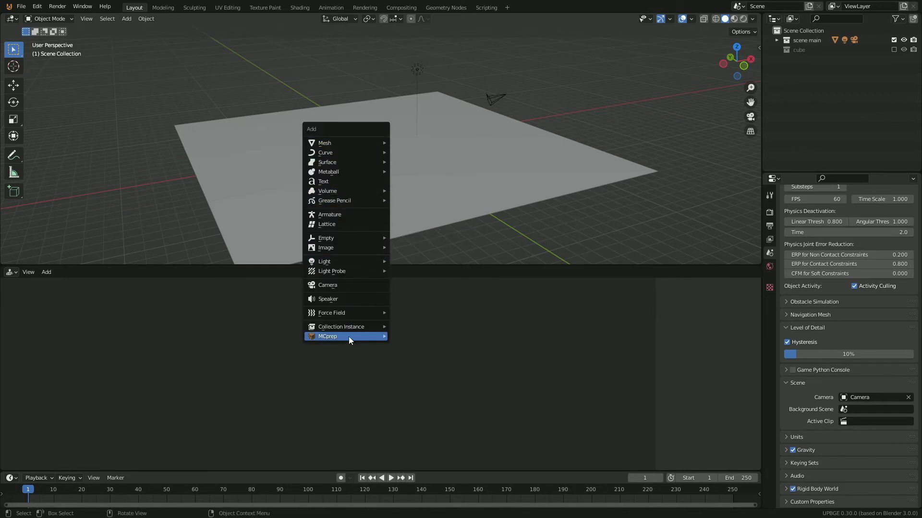
mouse_move(340, 327)
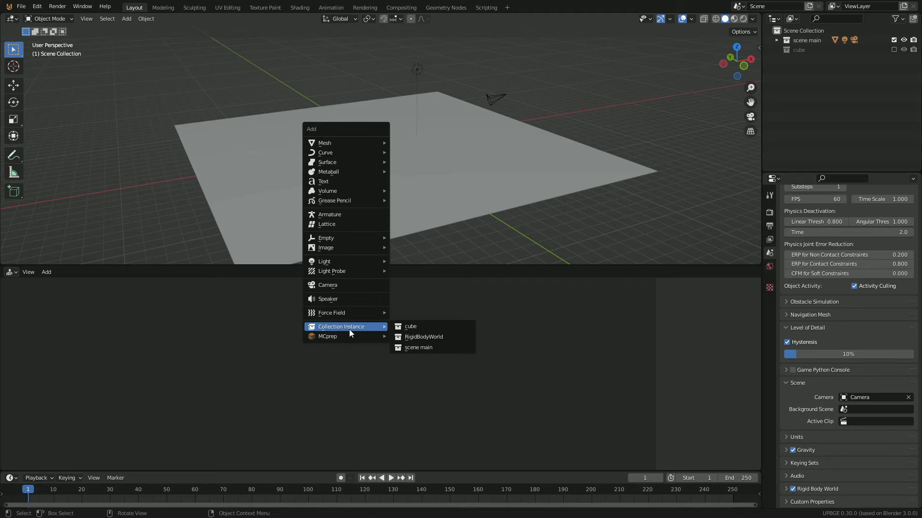
mouse_move(410, 327)
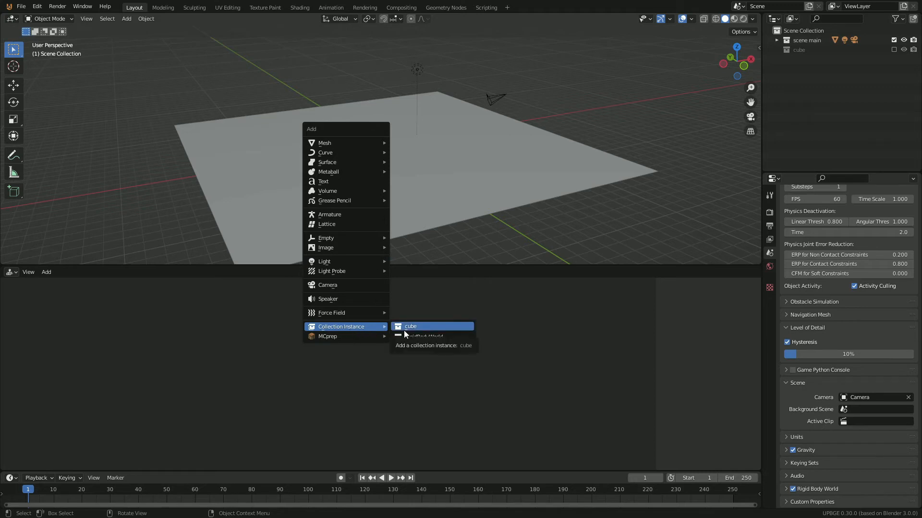
Add a Collection Instance of 'cube' above the ground plane
left_click(411, 326)
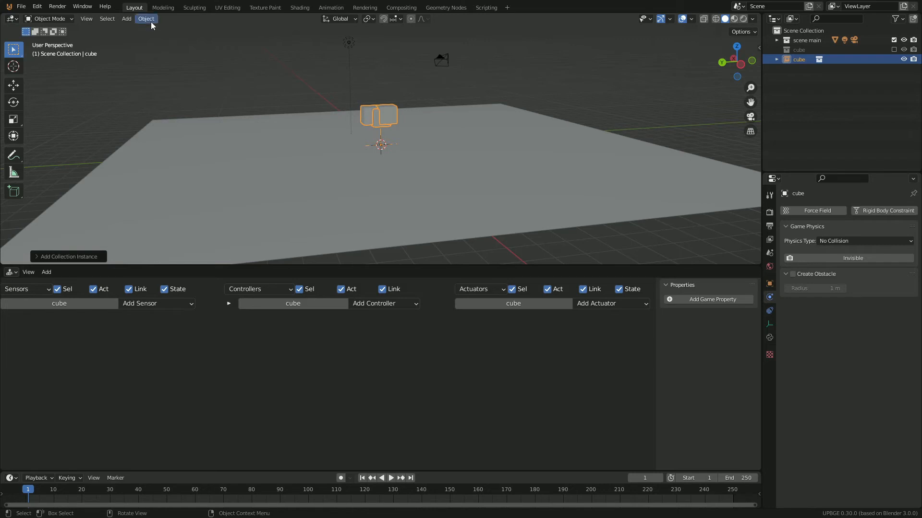
Set the cube instance's origin to Center of Mass (Surface)
left_click(146, 18)
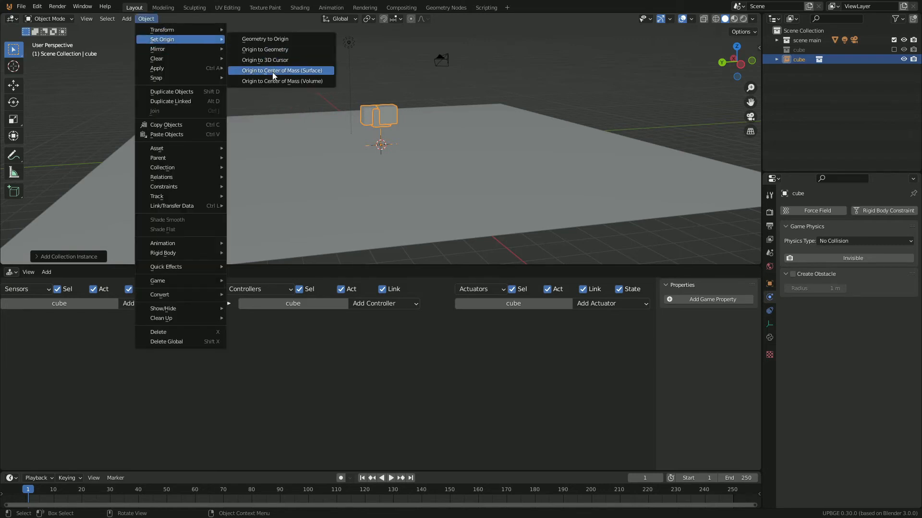
left_click(282, 70)
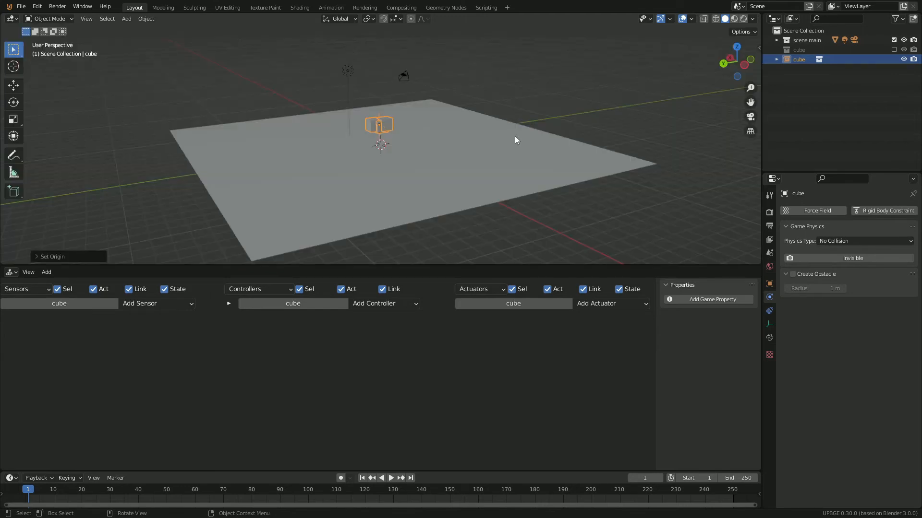
Add an Empty to the 'scene main' collection and move it into place
left_click(126, 18)
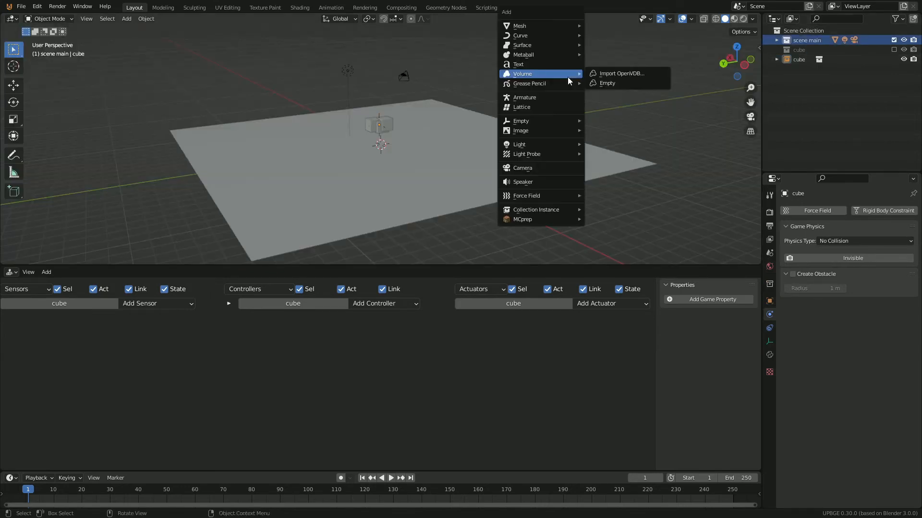
left_click(607, 83)
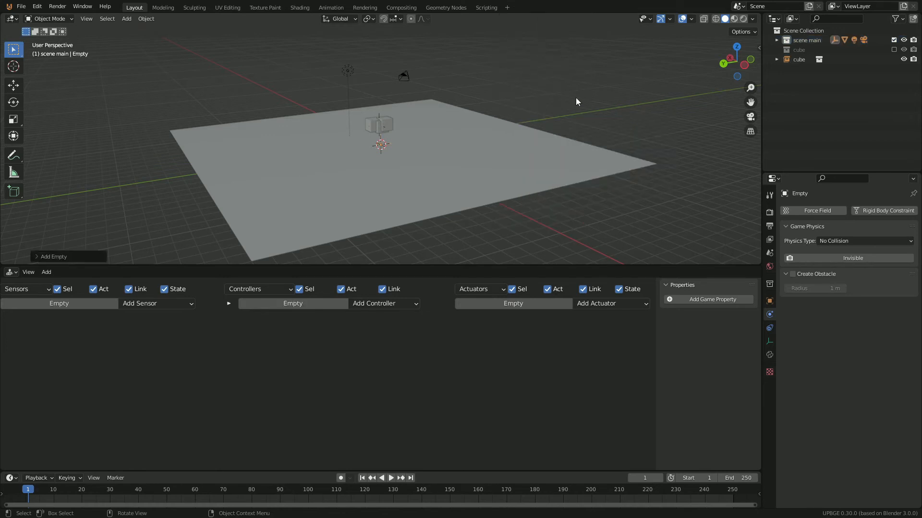
key("g")
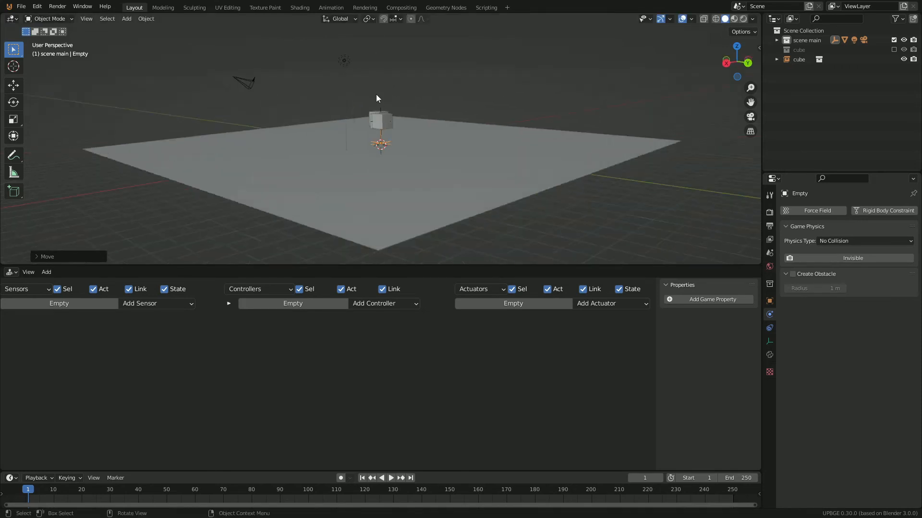
Add Always and Delay sensors to the Empty, with Invert enabled on Delay
left_click(157, 303)
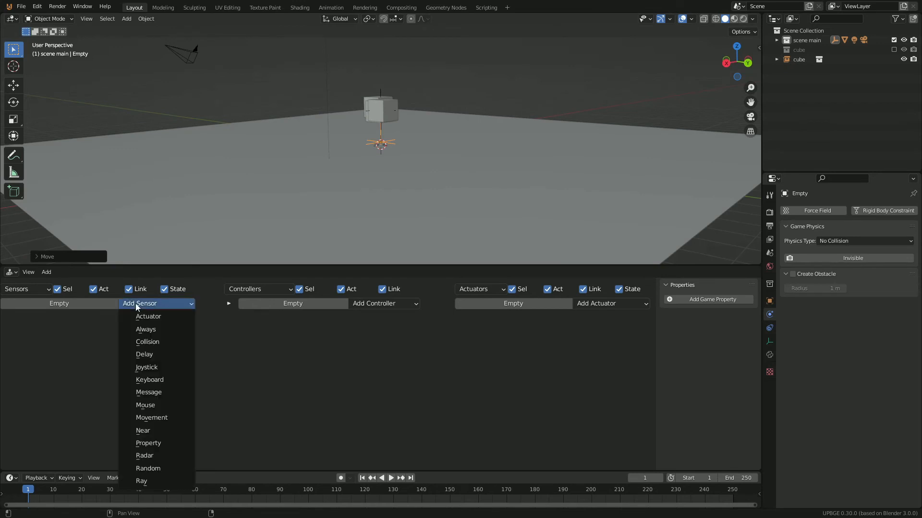
left_click(145, 329)
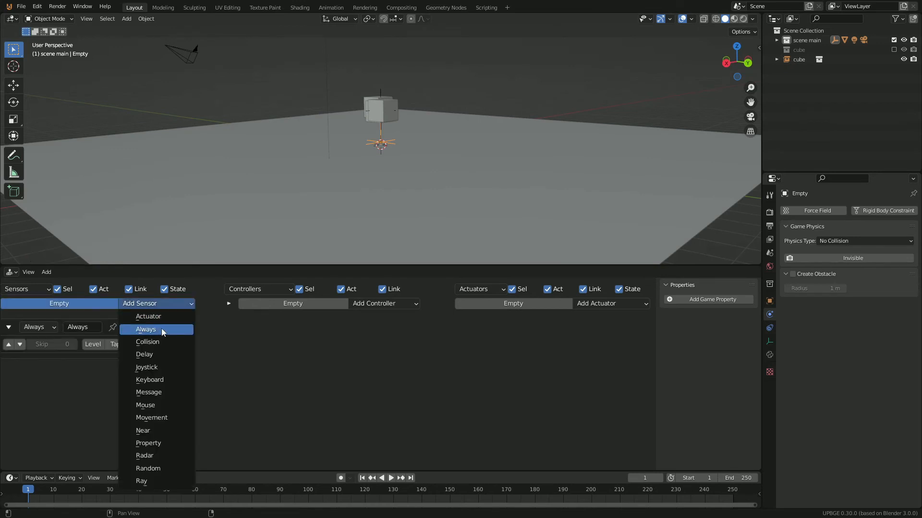
left_click(144, 354)
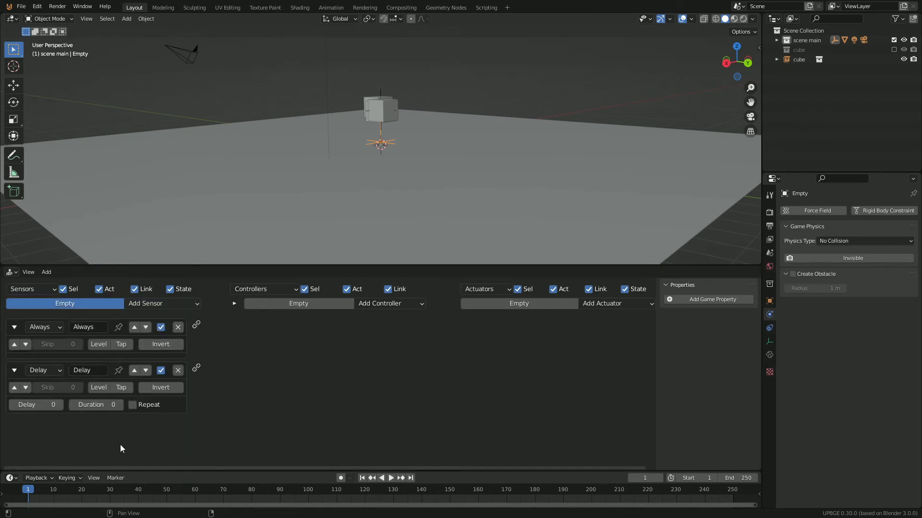
left_click(161, 387)
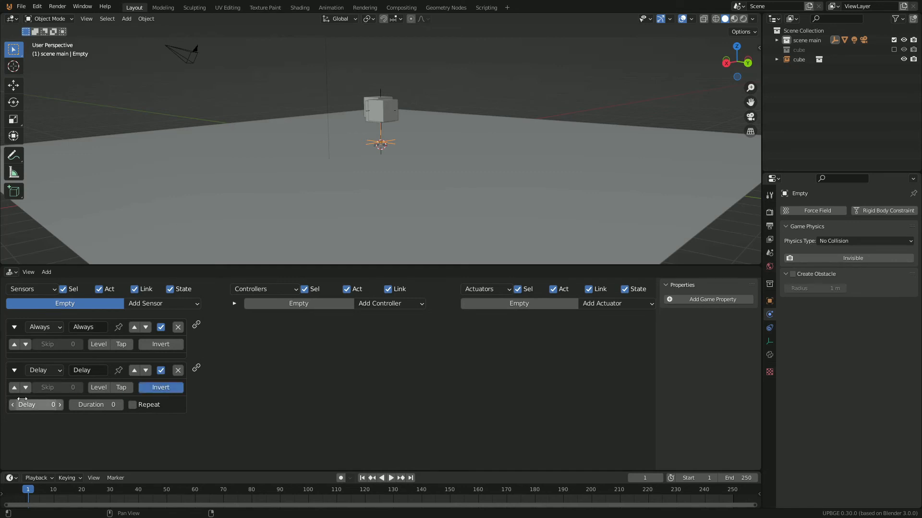
Add an Edit Object actuator that spawns the cube with Time 35
left_click(602, 303)
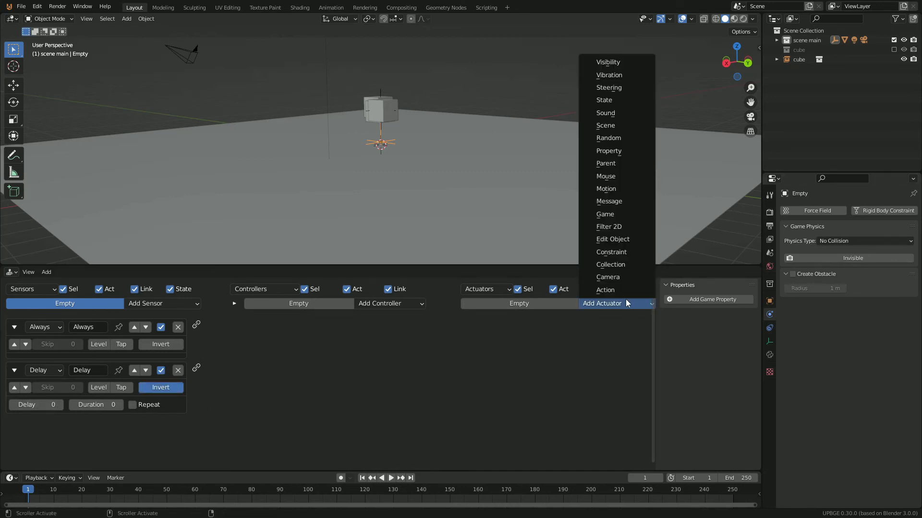
left_click(612, 238)
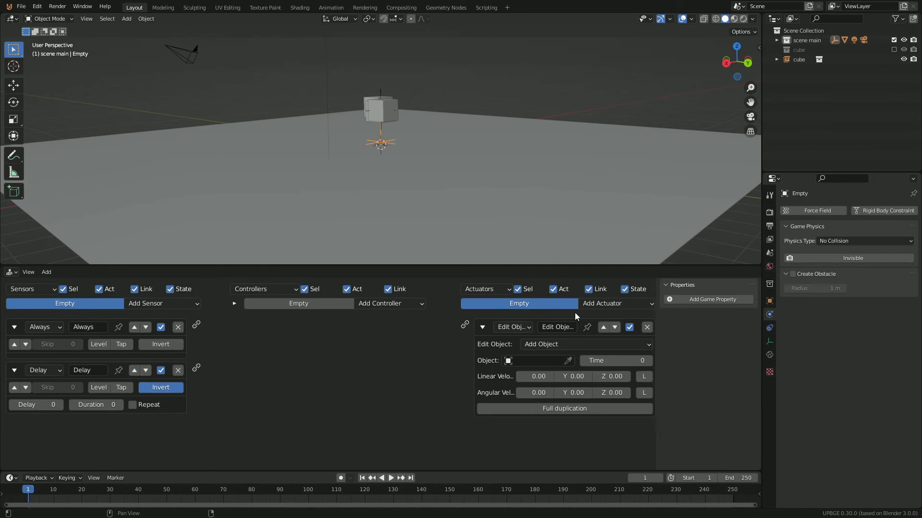
left_click(540, 361)
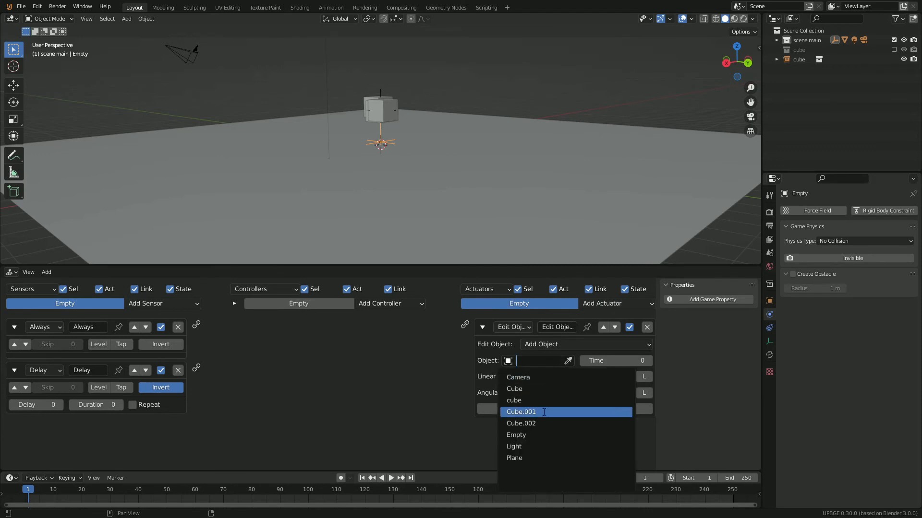
mouse_move(521, 400)
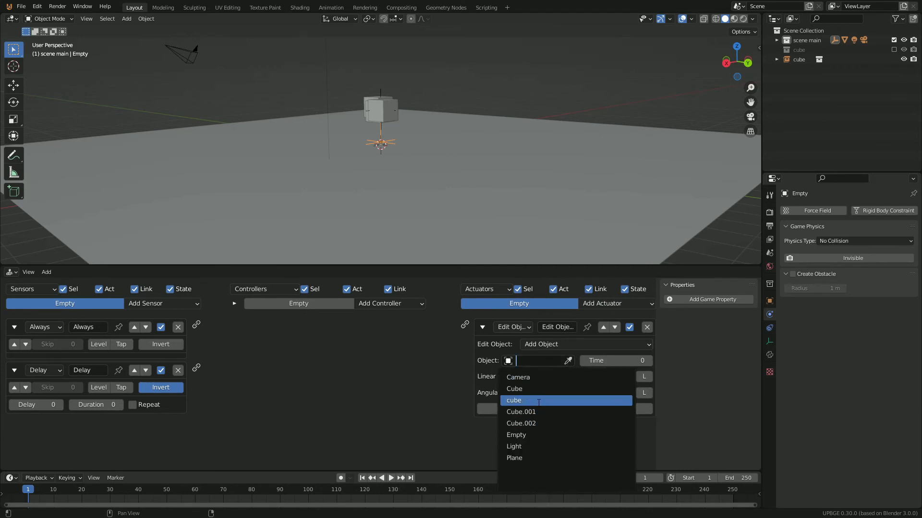
left_click(513, 400)
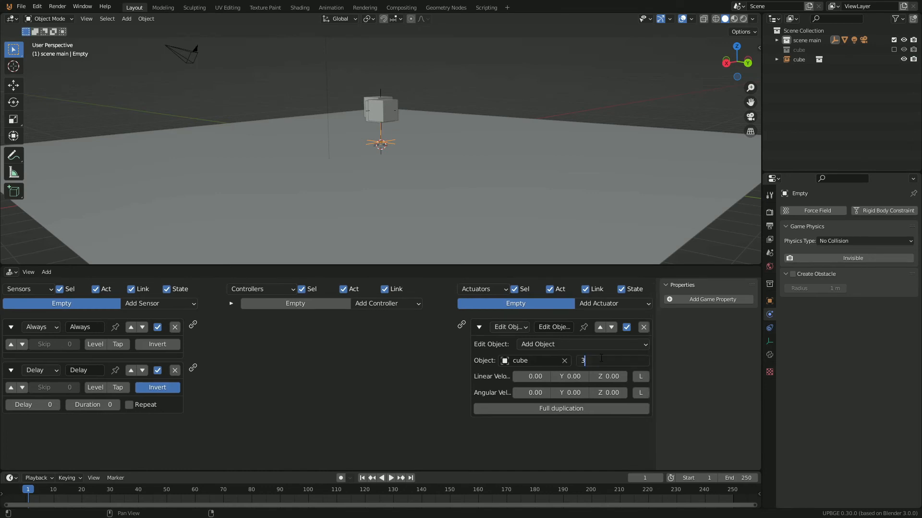
type("35")
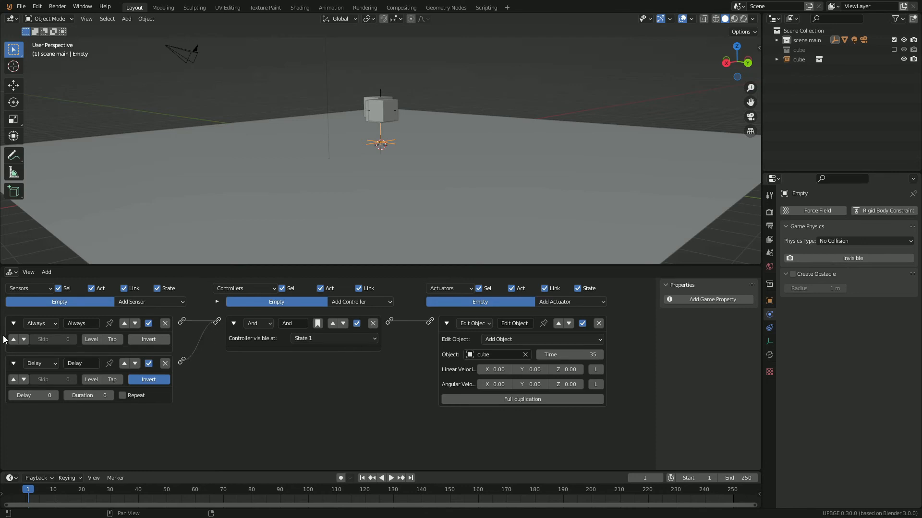
Turn on the Always sensor's repeat pulse and enter the skip/delay values (Skip 5, Delay 60)
left_click(53, 340)
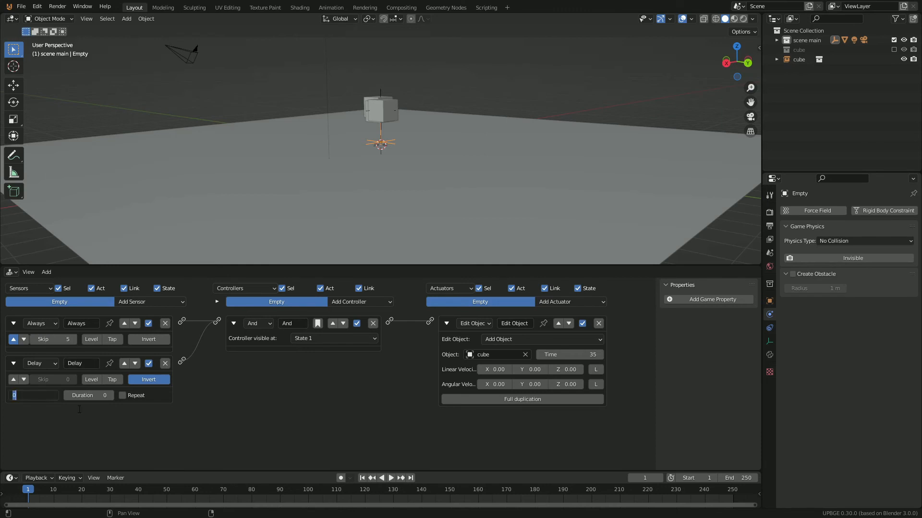
type("6")
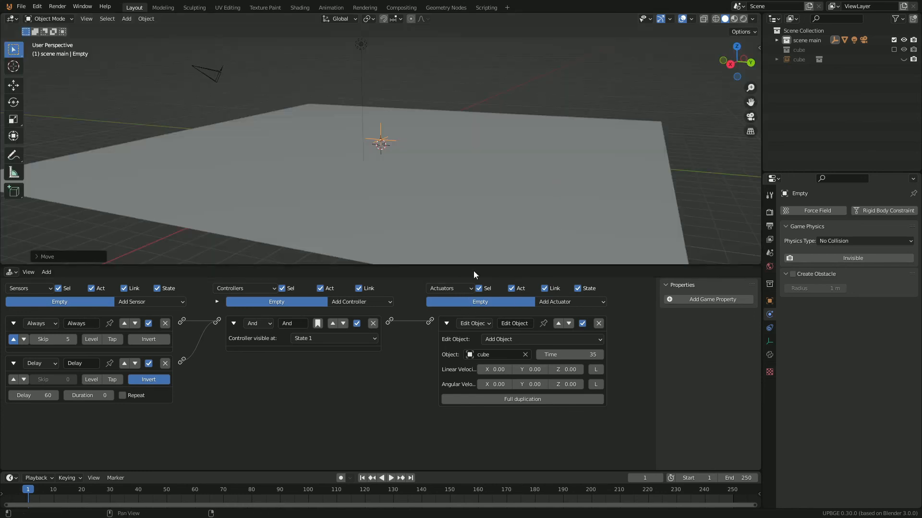
Deselect the Empty by clicking empty viewport space
left_click(799, 49)
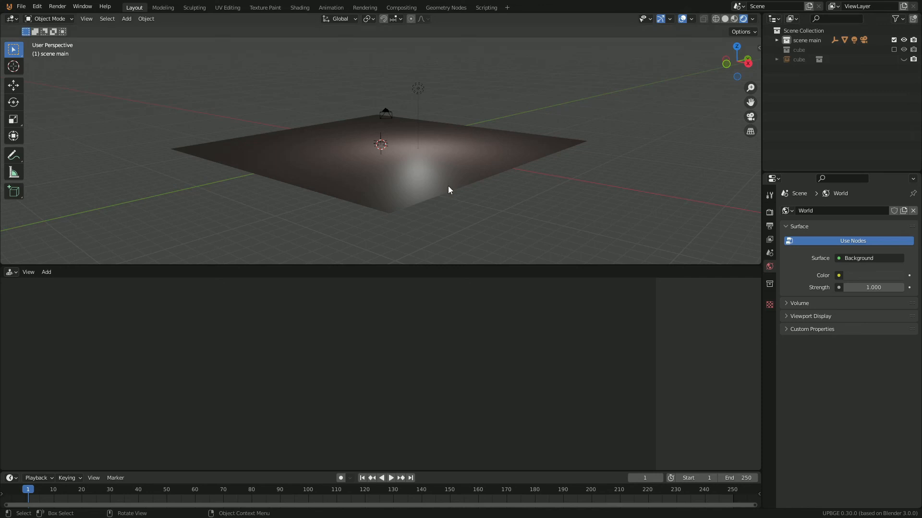
mouse_move(486, 179)
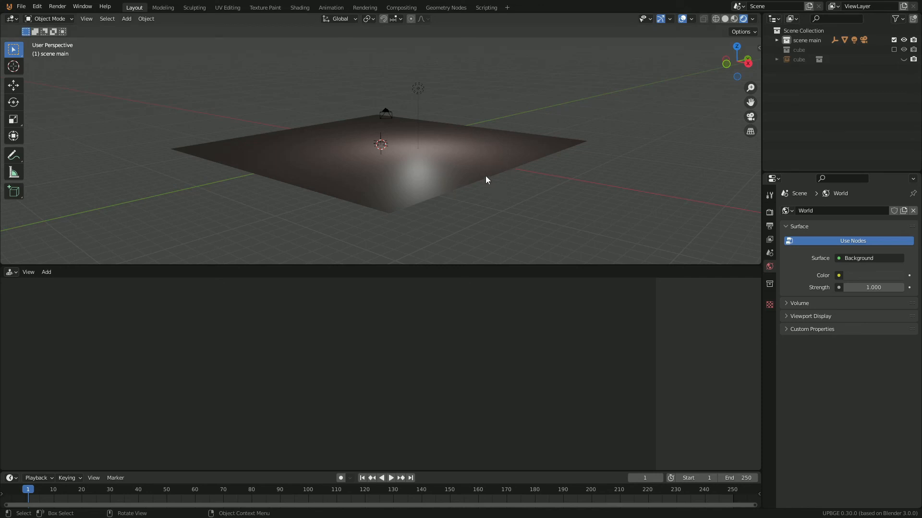
mouse_move(502, 177)
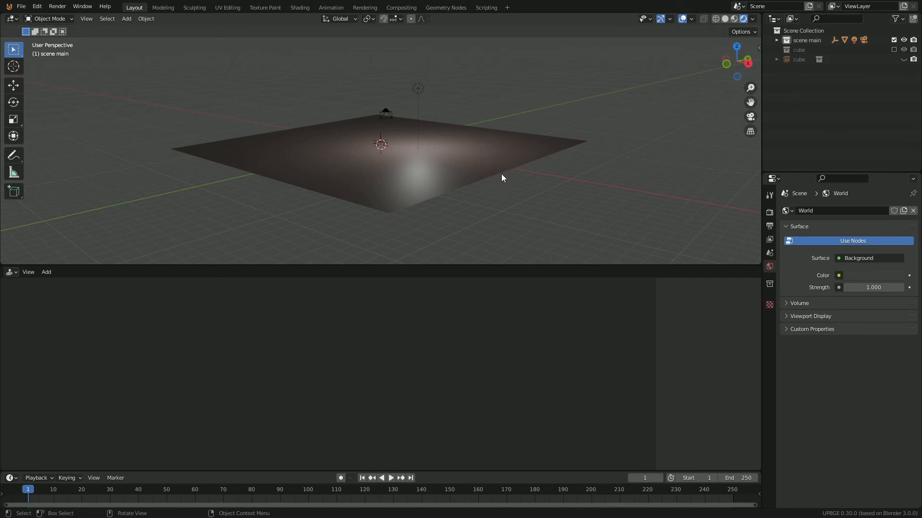